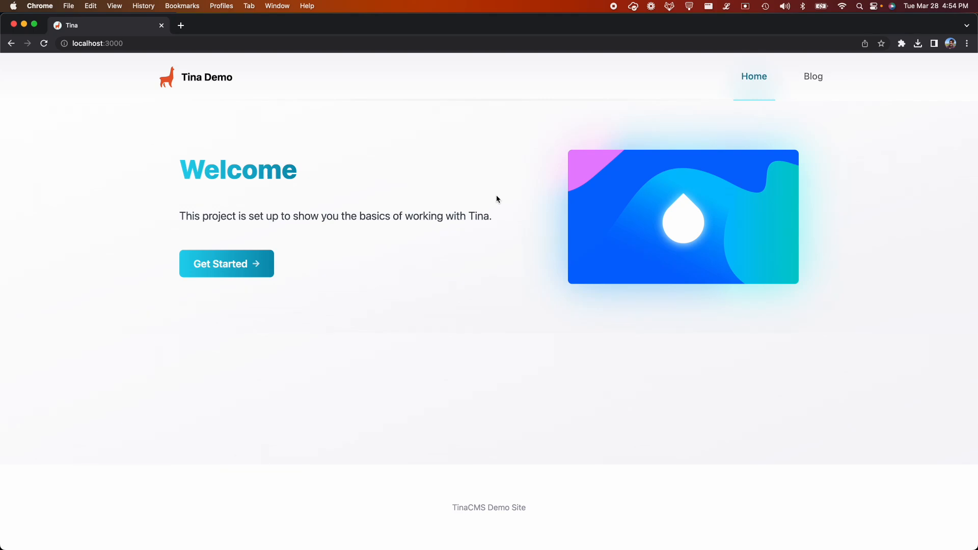
{"action": "mouse_move", "coordinate": [460, 198]}
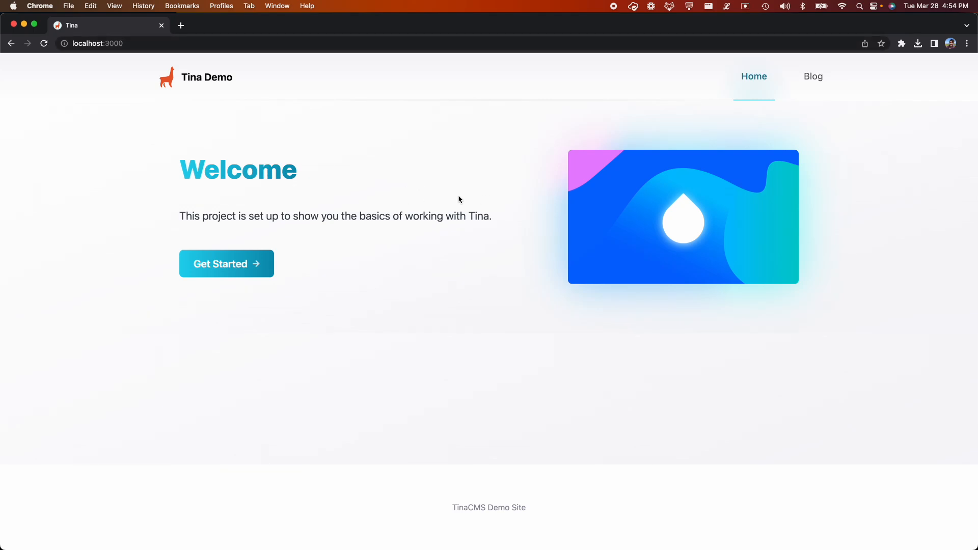
{"action": "mouse_move", "coordinate": [789, 91]}
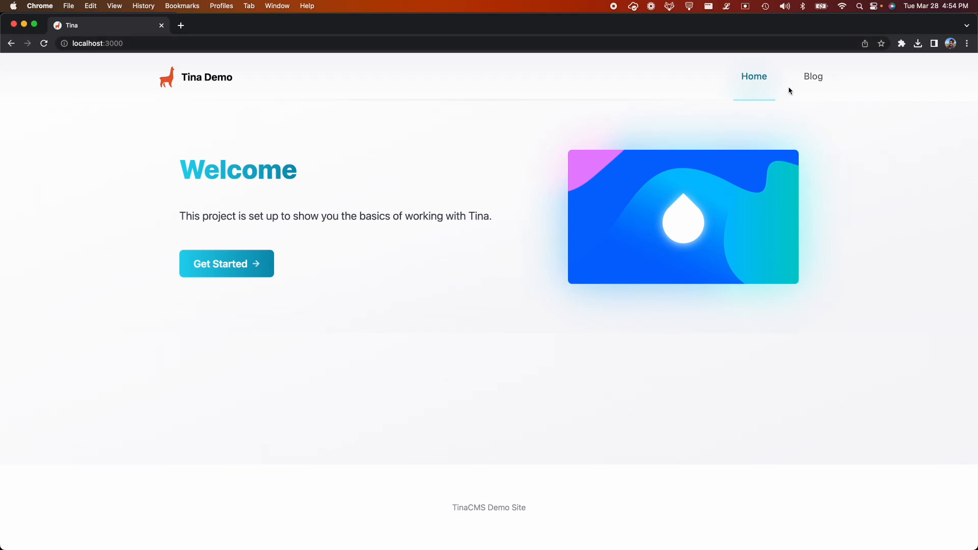
Navigate from the site's Blog listing to the Vote For Pedro post.
{"action": "left_click", "coordinate": [813, 76]}
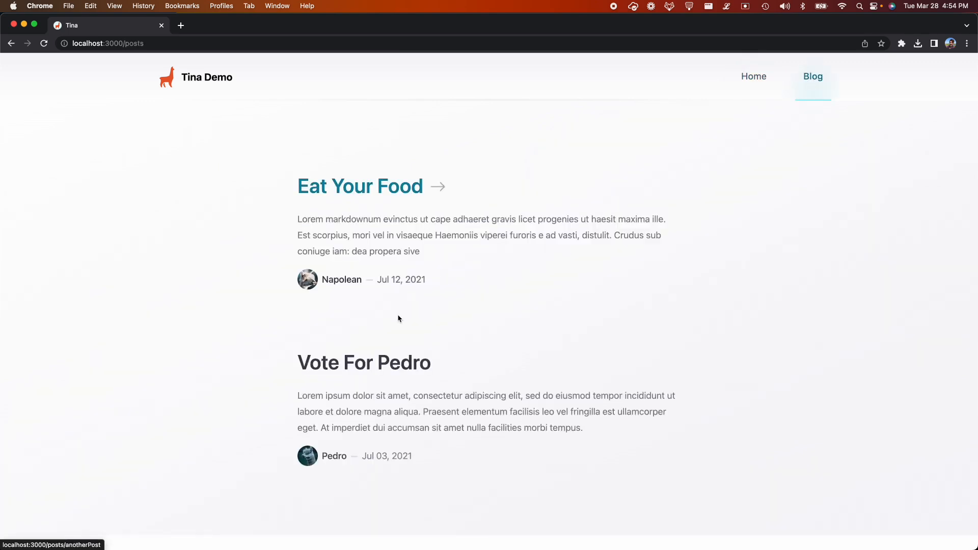
{"action": "left_click", "coordinate": [363, 363]}
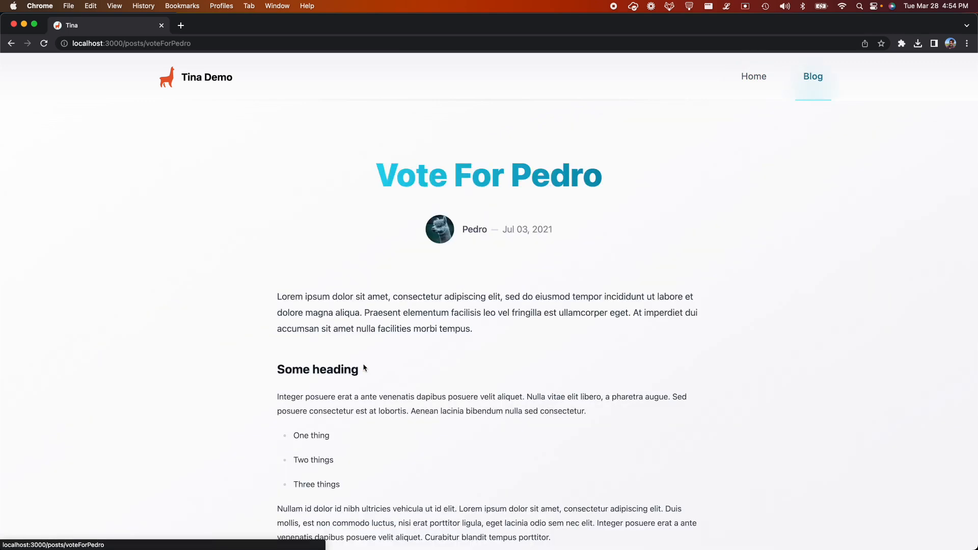
{"action": "scroll", "scroll_direction": "down", "scroll_amount": 3}
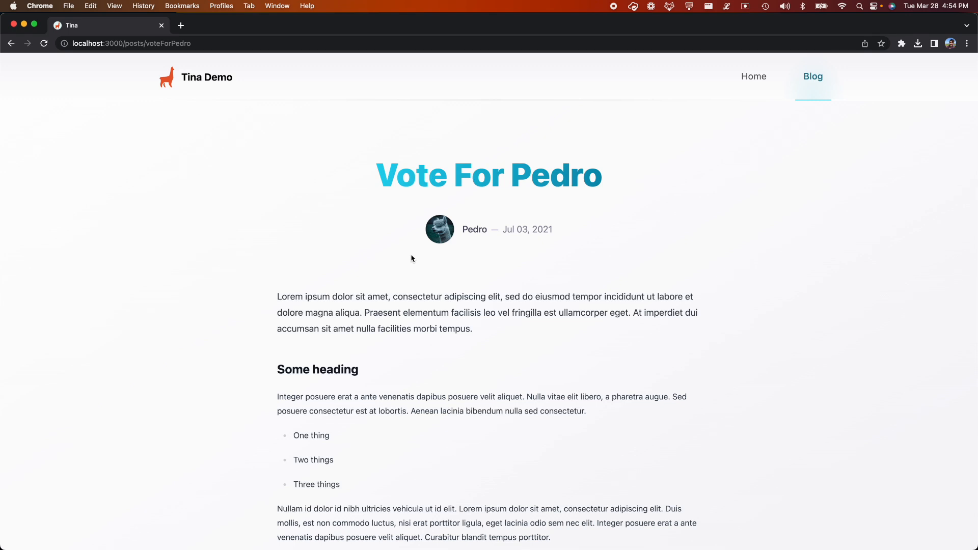
{"action": "mouse_move", "coordinate": [417, 353]}
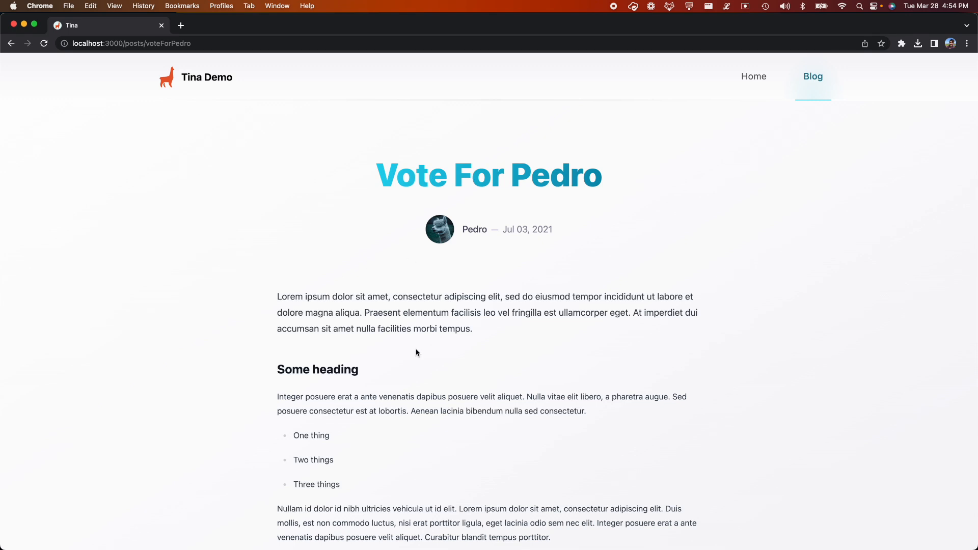
{"action": "mouse_move", "coordinate": [380, 263]}
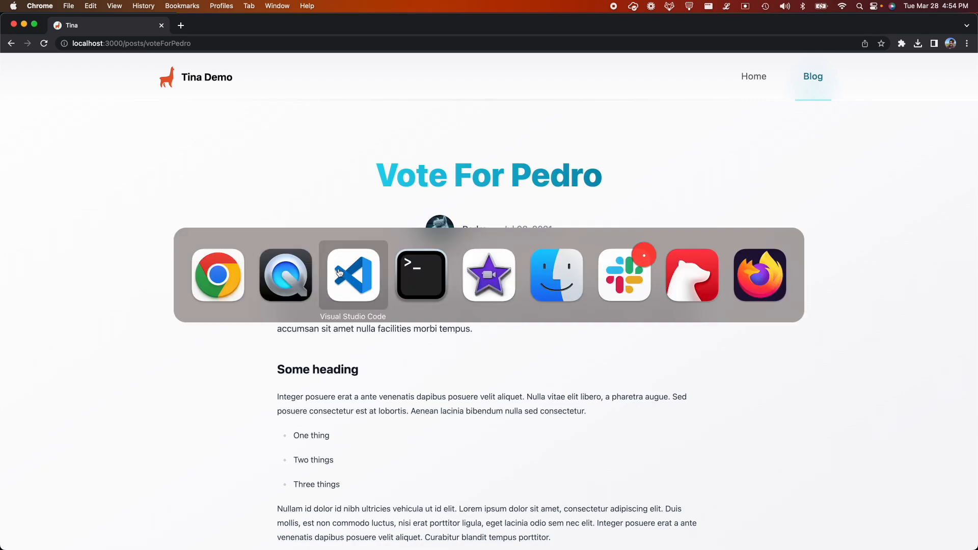
Switch to VS Code and pin voteForPedro.mdx open as a regular tab.
{"action": "left_click", "coordinate": [352, 275]}
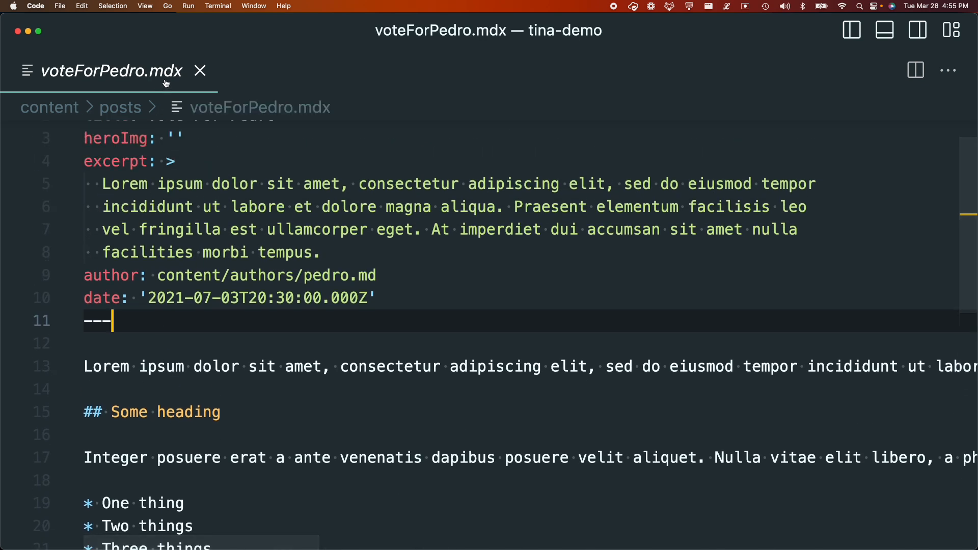
{"action": "double_click", "coordinate": [215, 365]}
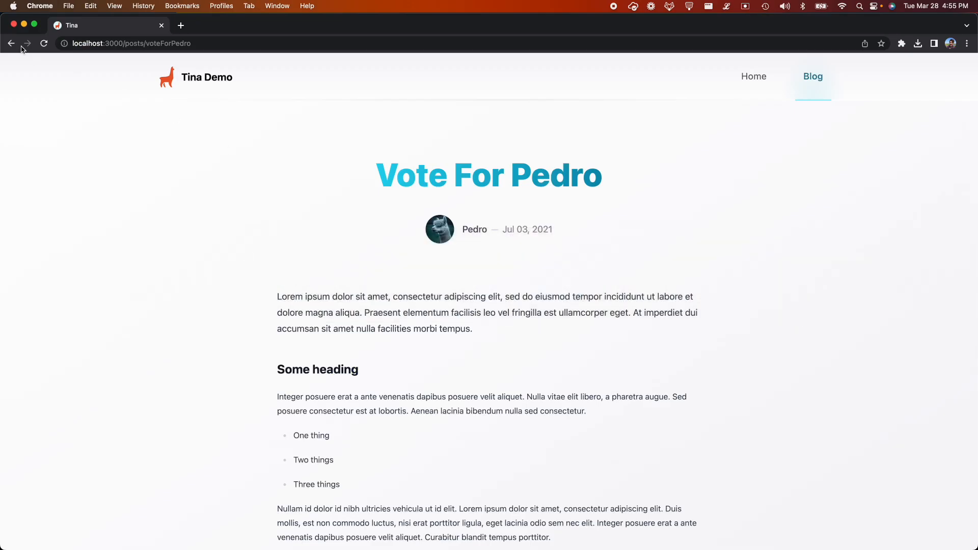
Go to localhost:3000/admin and load Vote For Pedro from the Blog Posts collection.
{"action": "type", "text": "localhost:3000/admin"}
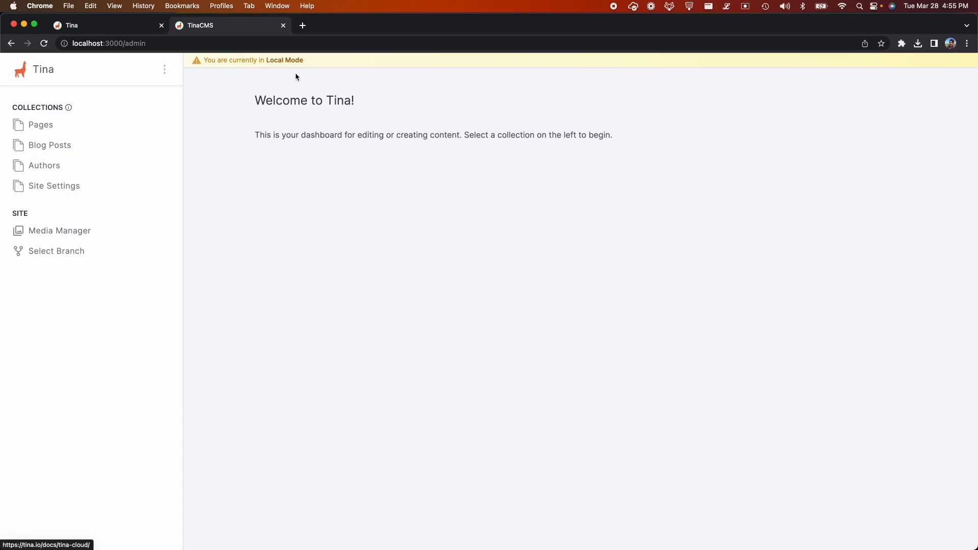
{"action": "mouse_move", "coordinate": [288, 94]}
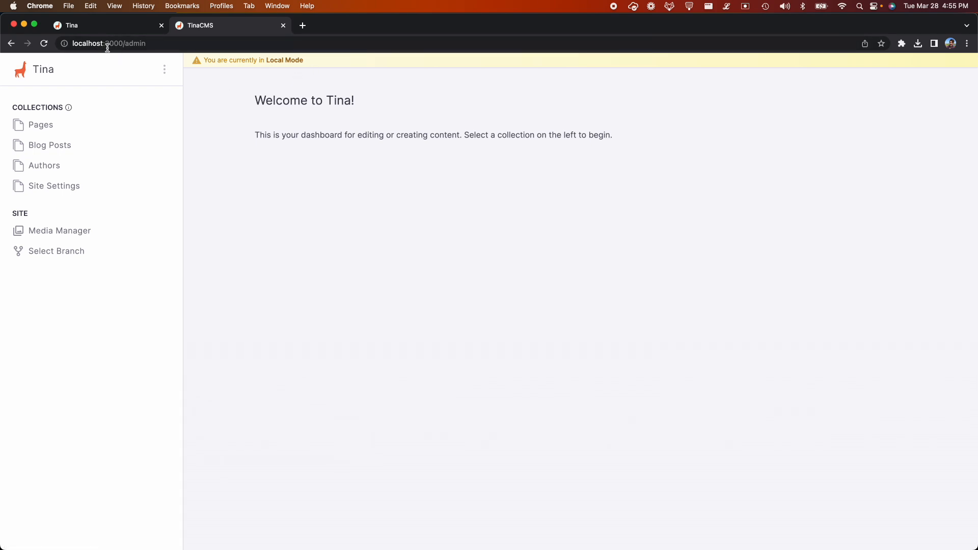
{"action": "mouse_move", "coordinate": [207, 110]}
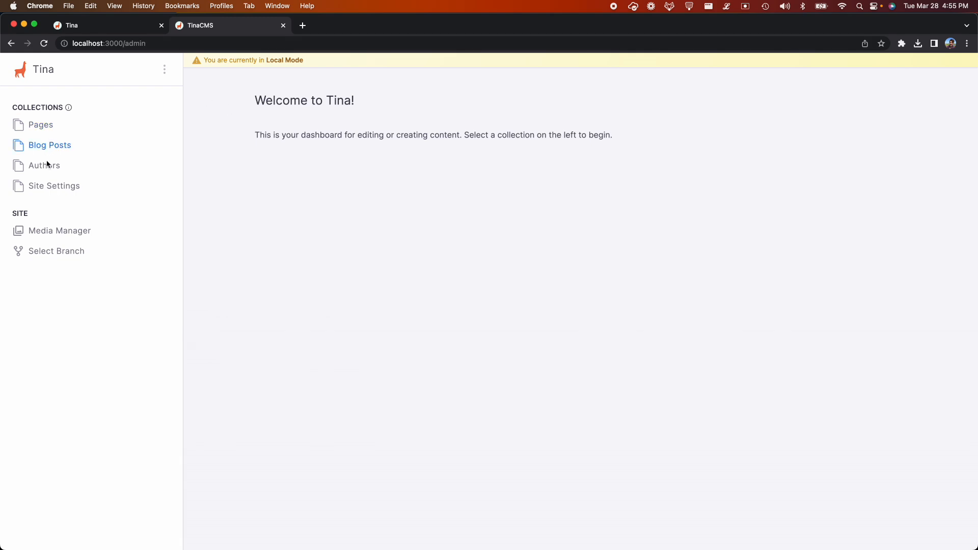
{"action": "mouse_move", "coordinate": [50, 144]}
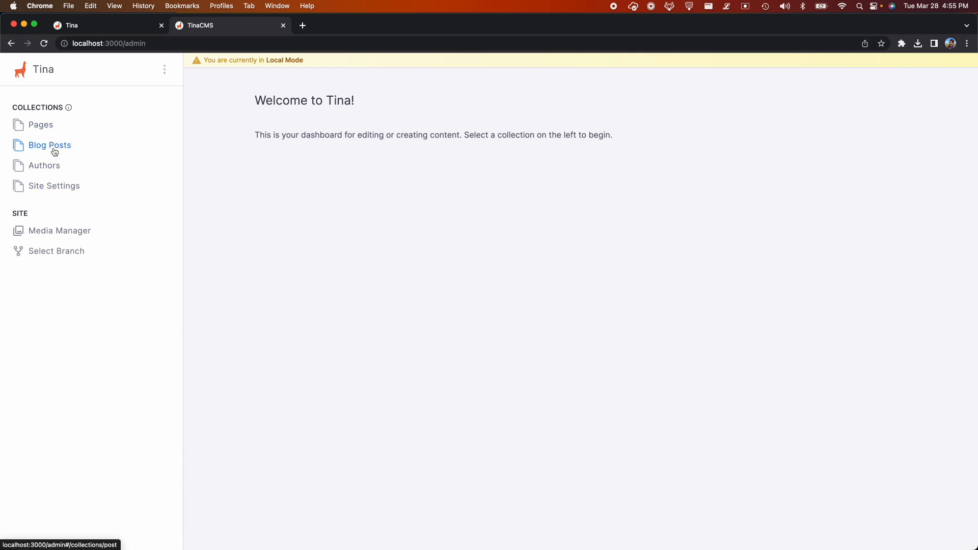
{"action": "left_click", "coordinate": [49, 144]}
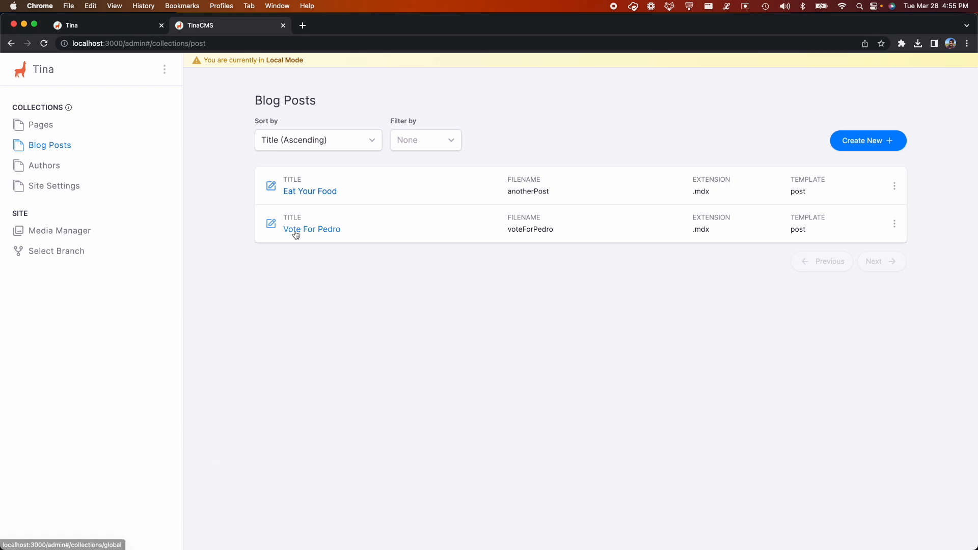
{"action": "left_click", "coordinate": [312, 229]}
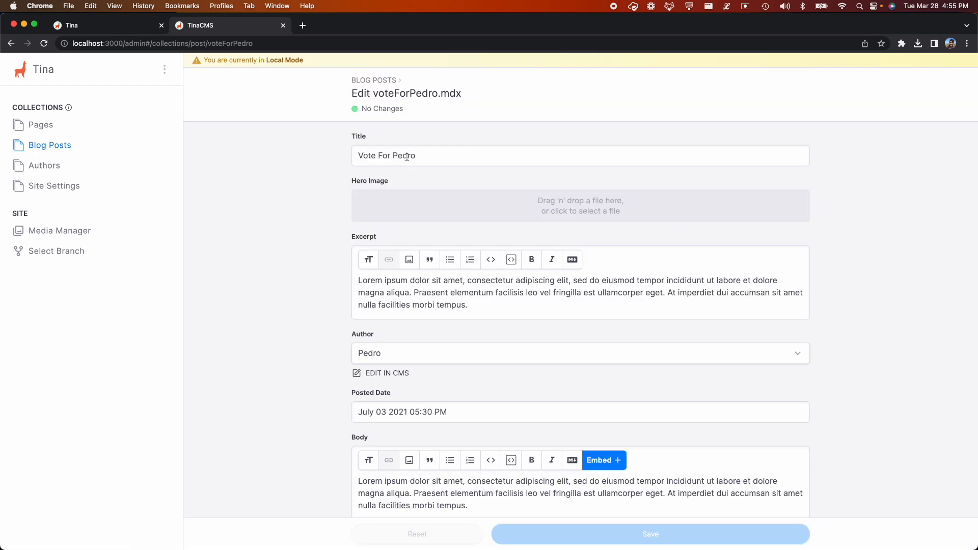
Retitle the post Vote For Napoleon!, insert a-coast.jpg as hero image, set author Napolean.
{"action": "double_click", "coordinate": [404, 155]}
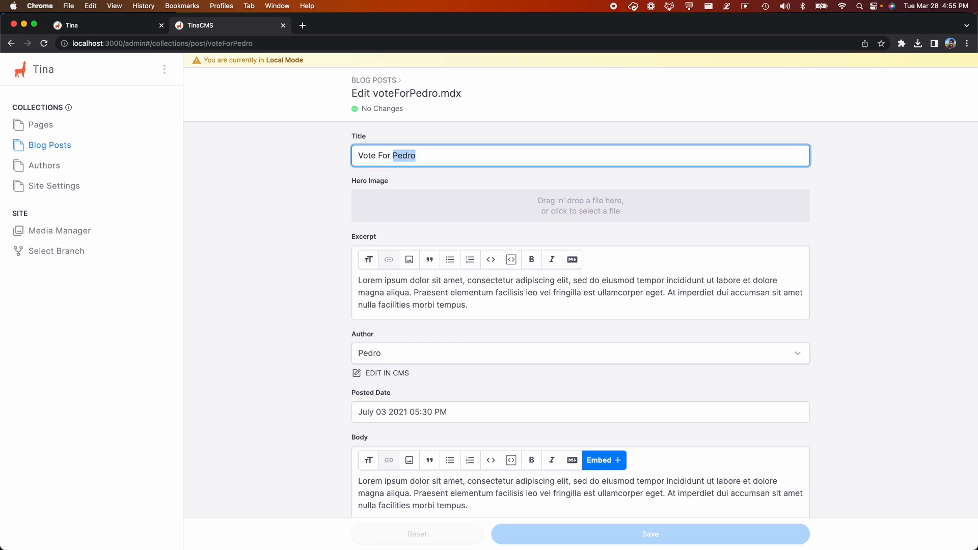
{"action": "type", "text": "Napoleon!"}
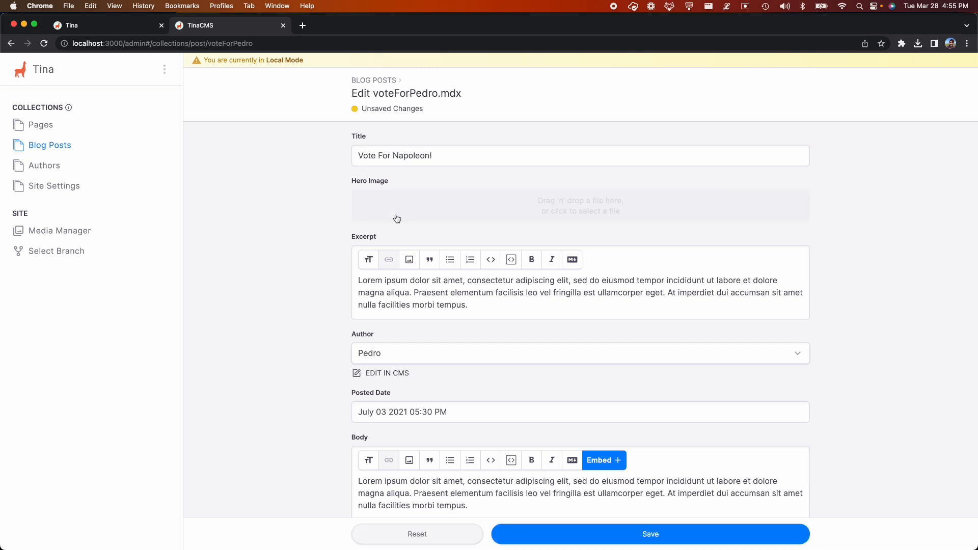
{"action": "left_click", "coordinate": [580, 205]}
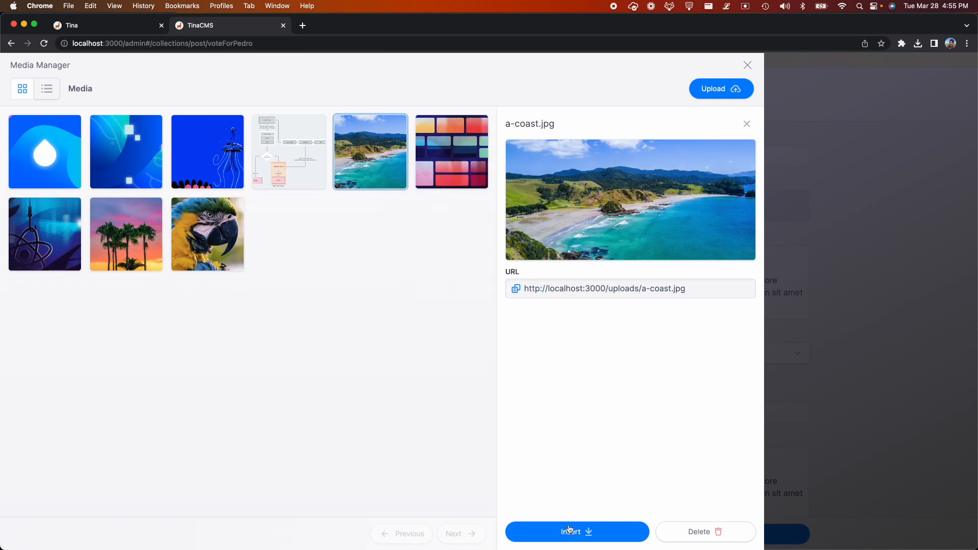
{"action": "left_click", "coordinate": [577, 532]}
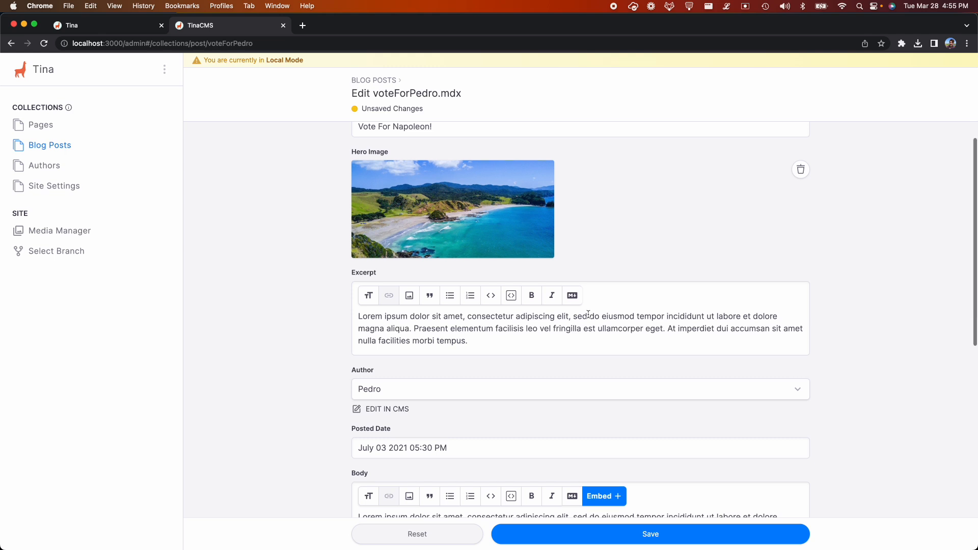
{"action": "scroll", "scroll_direction": "down", "scroll_amount": 3}
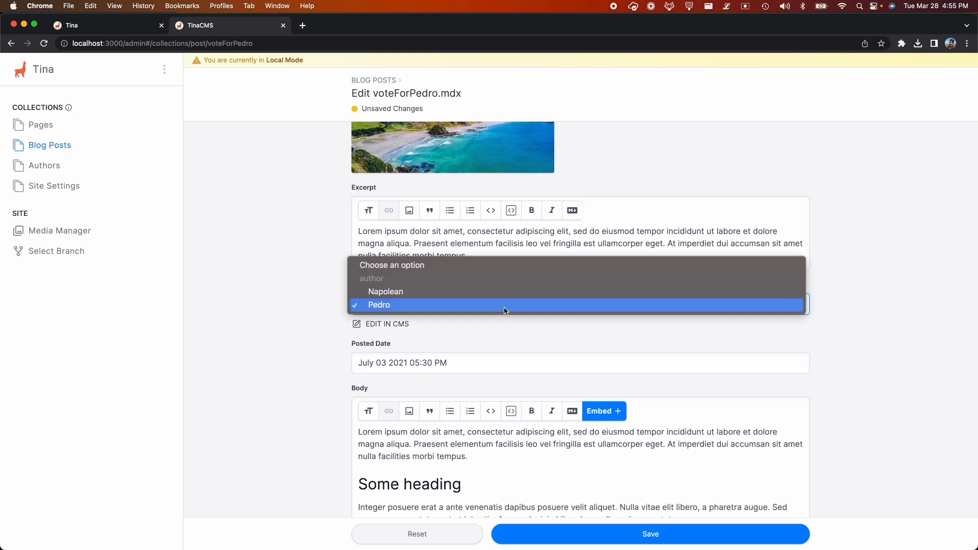
{"action": "left_click", "coordinate": [385, 292]}
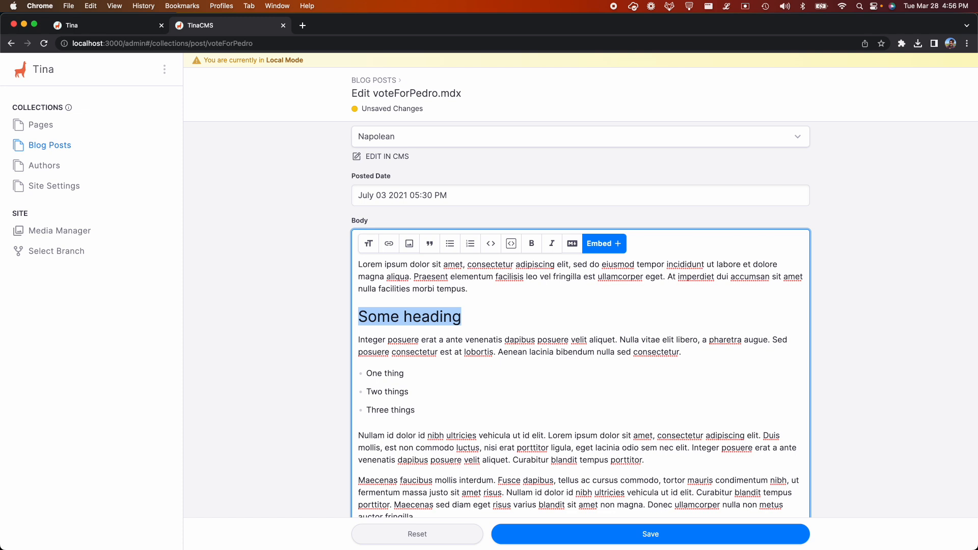
Change the body heading to Hello World! and embed a Block Quote attributed to ME.
{"action": "type", "text": "Hello World!"}
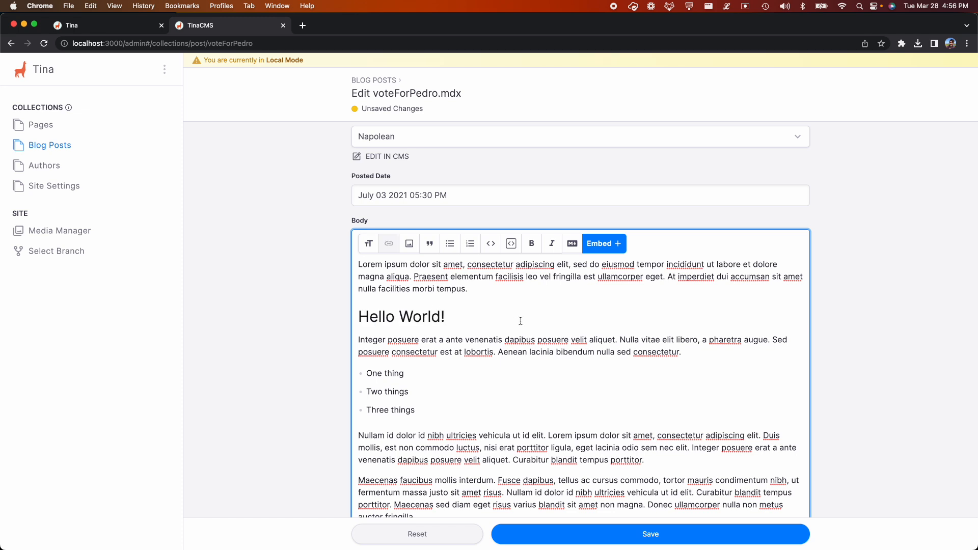
{"action": "mouse_move", "coordinate": [521, 321]}
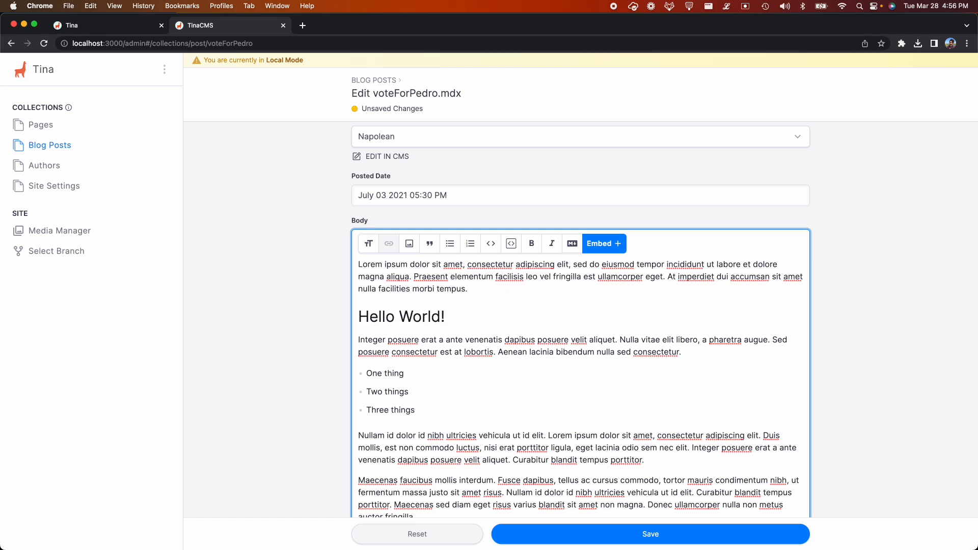
{"action": "left_click", "coordinate": [604, 243]}
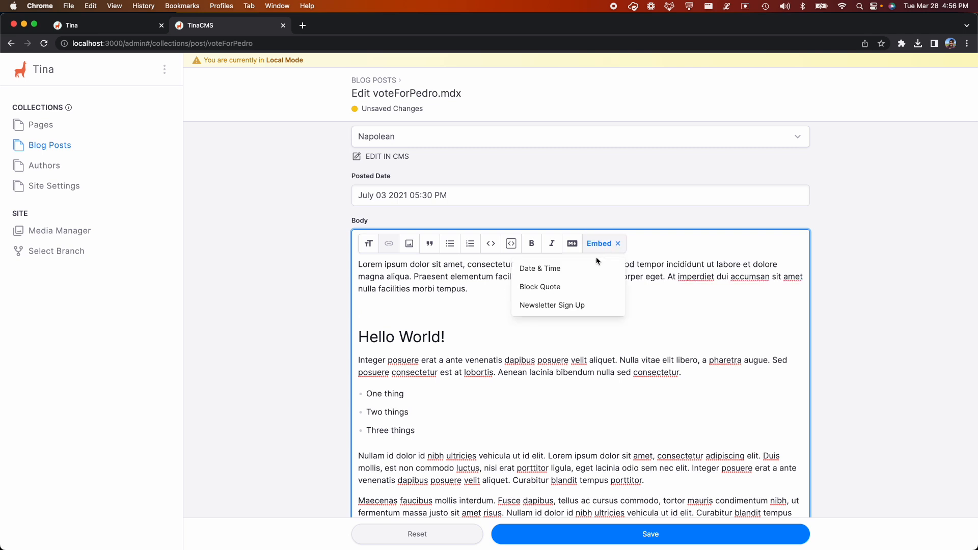
{"action": "left_click", "coordinate": [540, 286]}
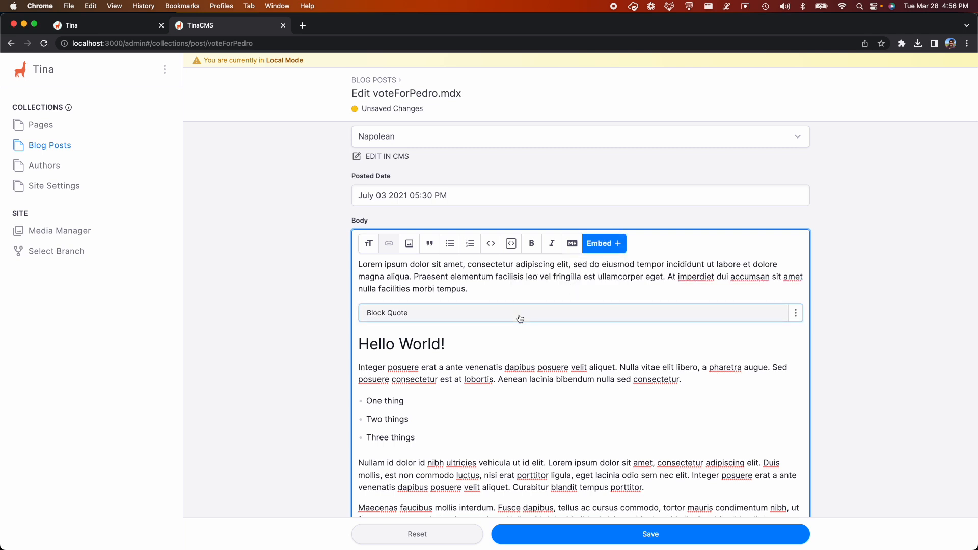
{"action": "left_click", "coordinate": [520, 313]}
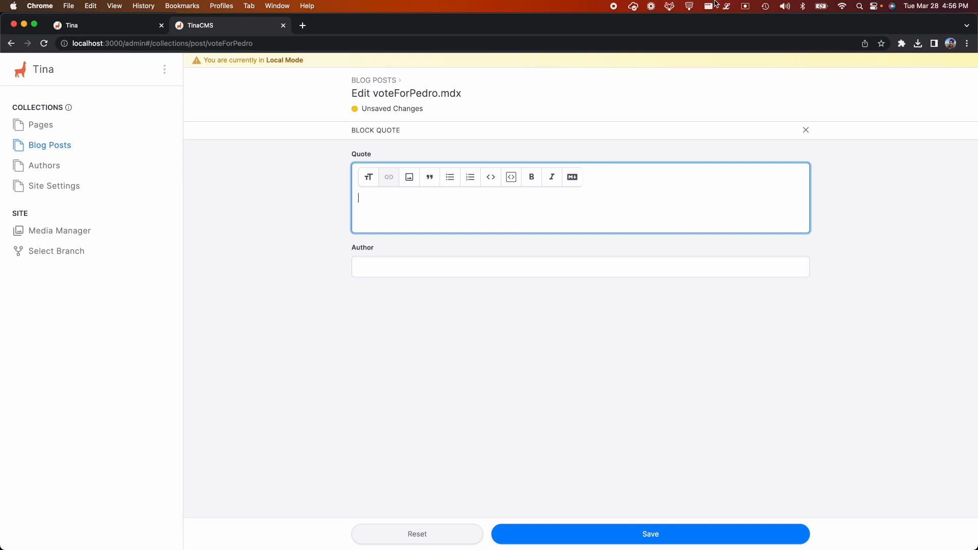
{"action": "mouse_move", "coordinate": [449, 176]}
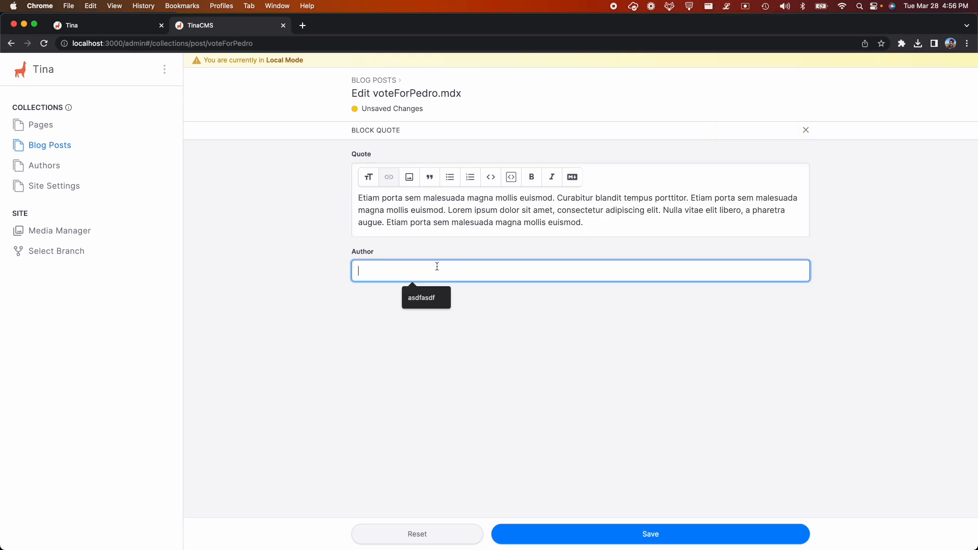
{"action": "type", "text": "ME"}
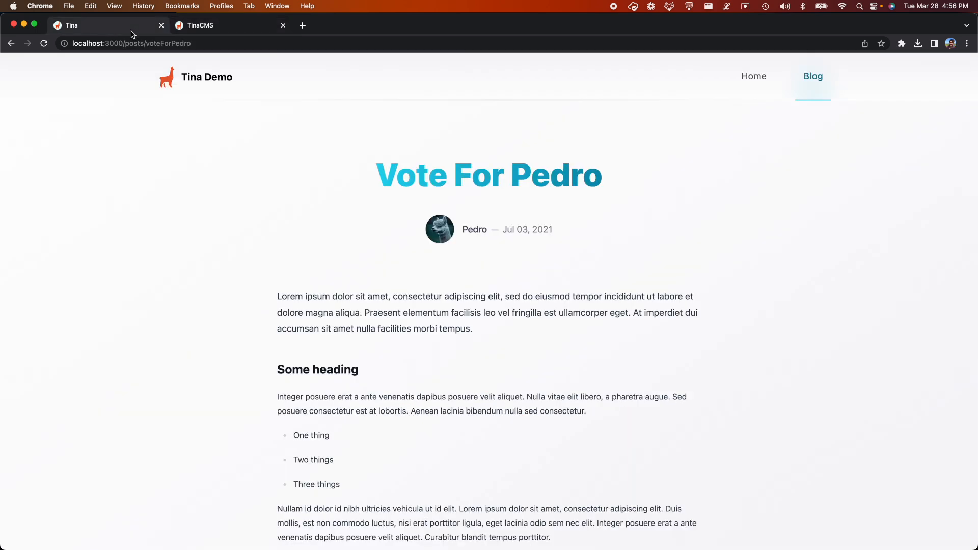
Return to the live post and scroll to see the Napoleon title, coast image and quote.
{"action": "left_click", "coordinate": [44, 43]}
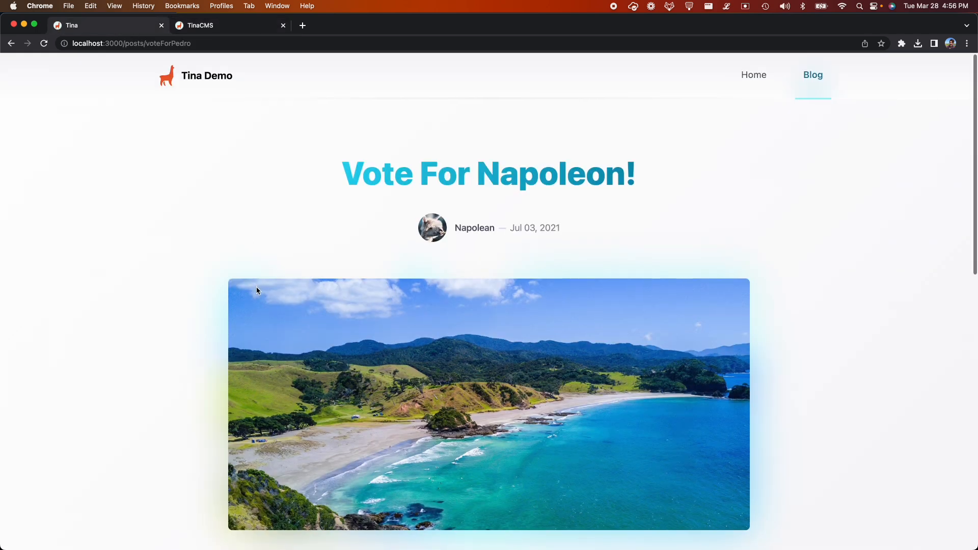
{"action": "scroll", "scroll_direction": "down", "scroll_amount": 3}
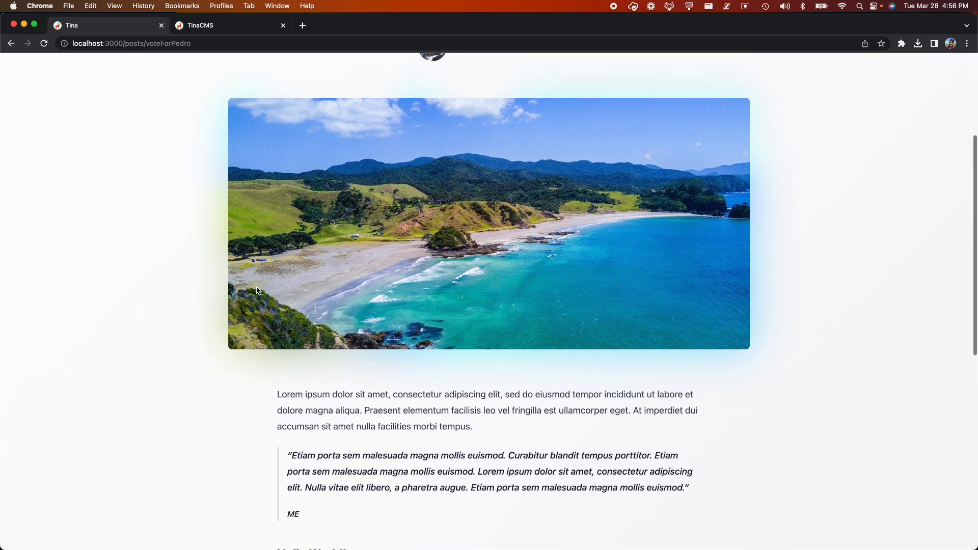
{"action": "scroll", "scroll_direction": "down", "scroll_amount": 3}
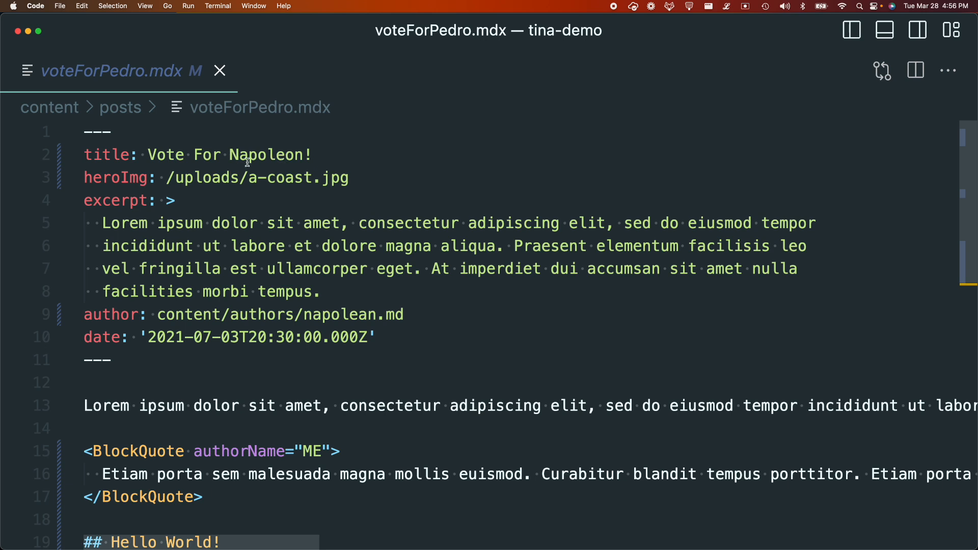
Scroll through voteForPedro.mdx to review the updated frontmatter and Hello World! body.
{"action": "scroll", "scroll_direction": "down", "scroll_amount": 3}
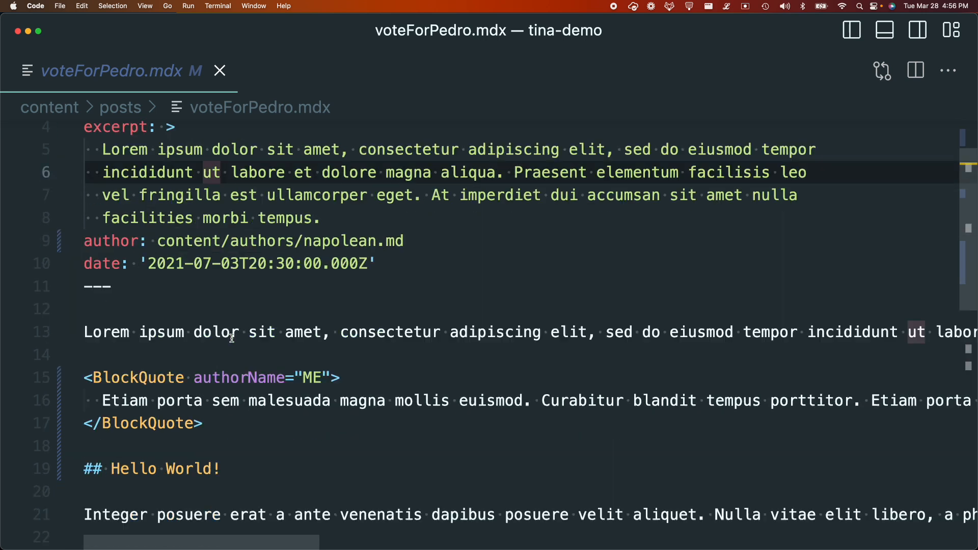
{"action": "scroll", "scroll_direction": "down", "scroll_amount": 3}
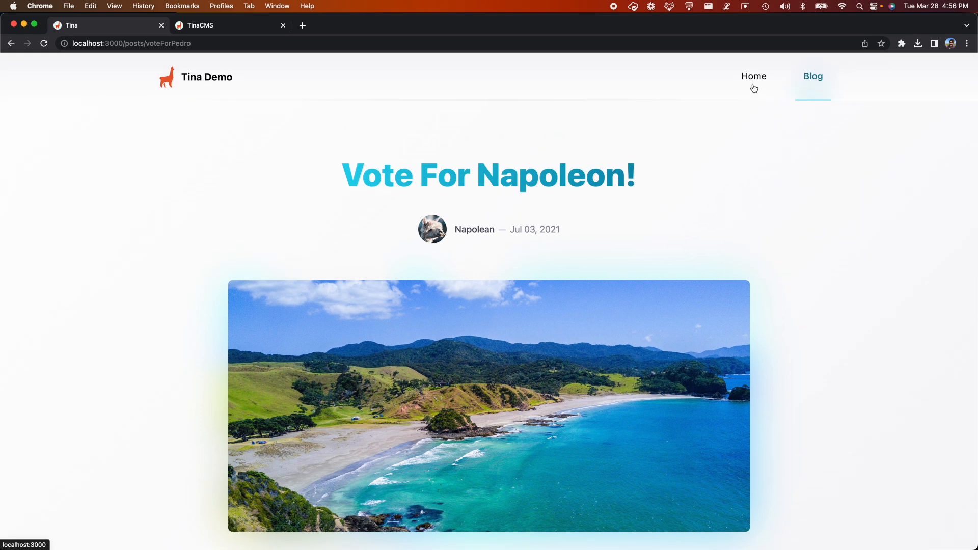
Show the site homepage with its Welcome headline and droplet hero image.
{"action": "left_click", "coordinate": [754, 76]}
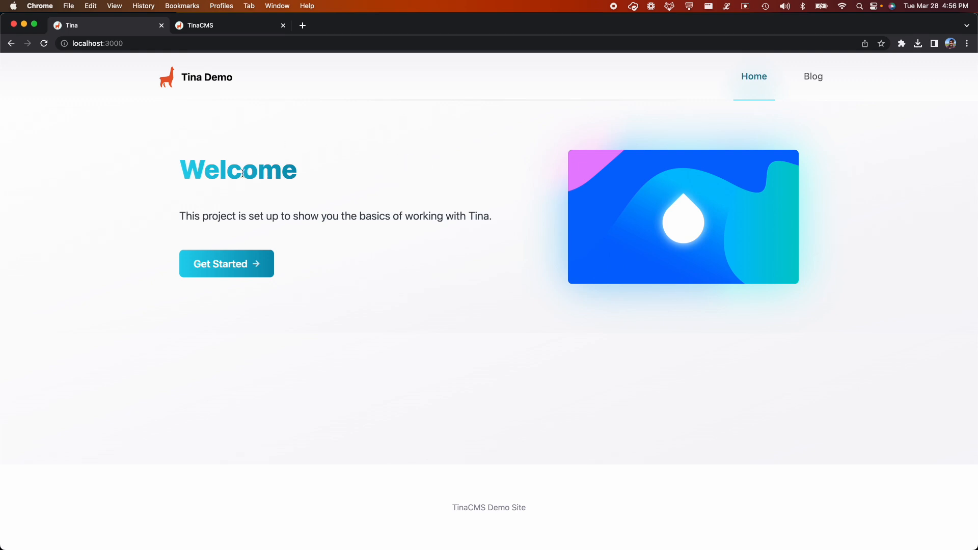
{"action": "mouse_move", "coordinate": [661, 210]}
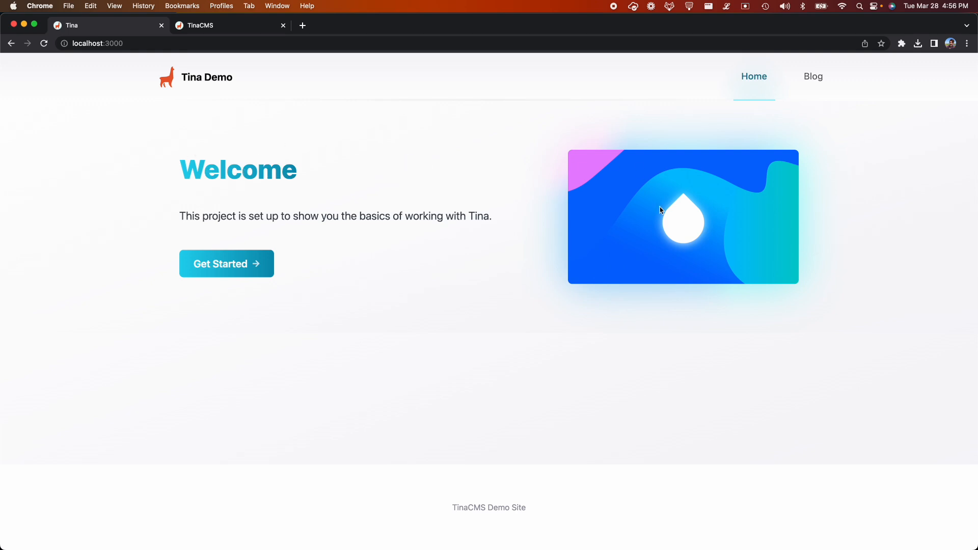
{"action": "mouse_move", "coordinate": [580, 257]}
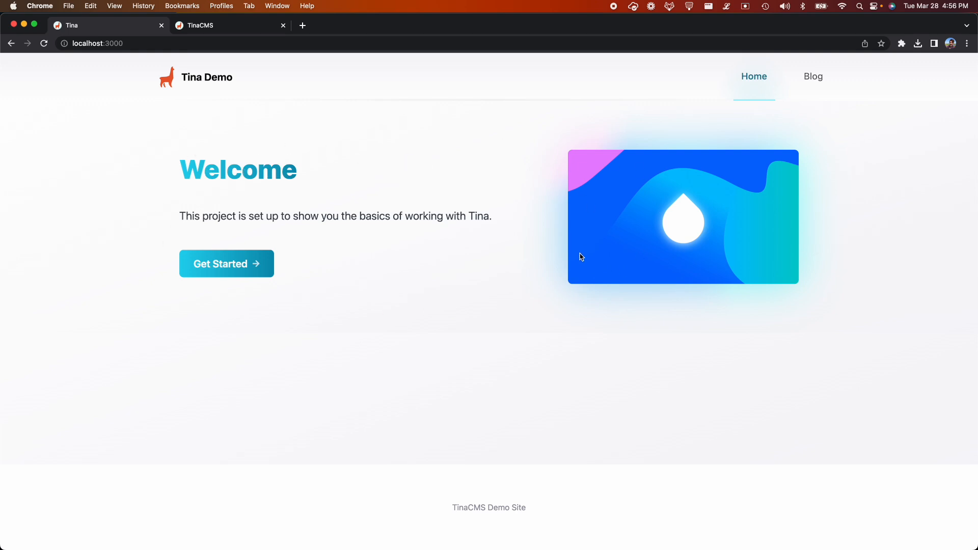
{"action": "mouse_move", "coordinate": [383, 202]}
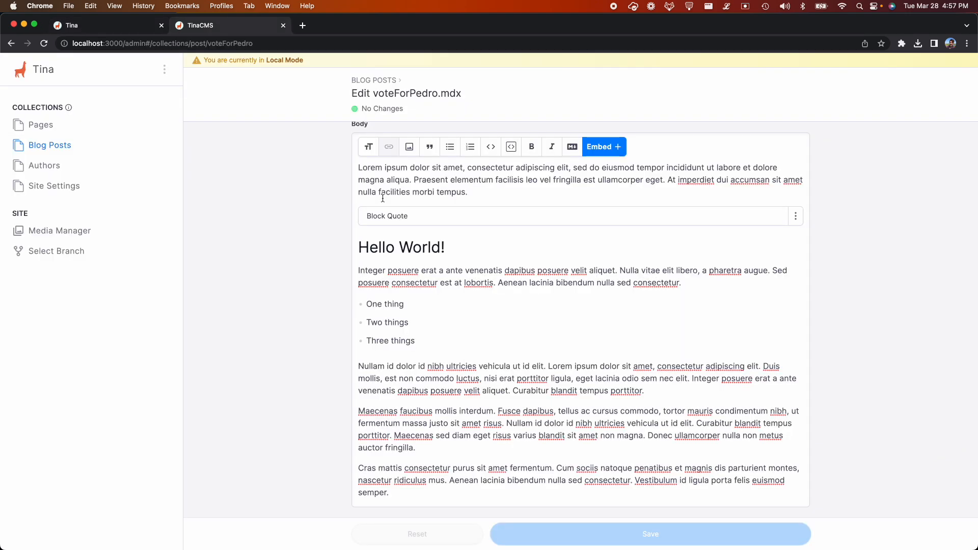
Load the Homepage in the Pages collection and review its Hero section fields.
{"action": "left_click", "coordinate": [41, 125]}
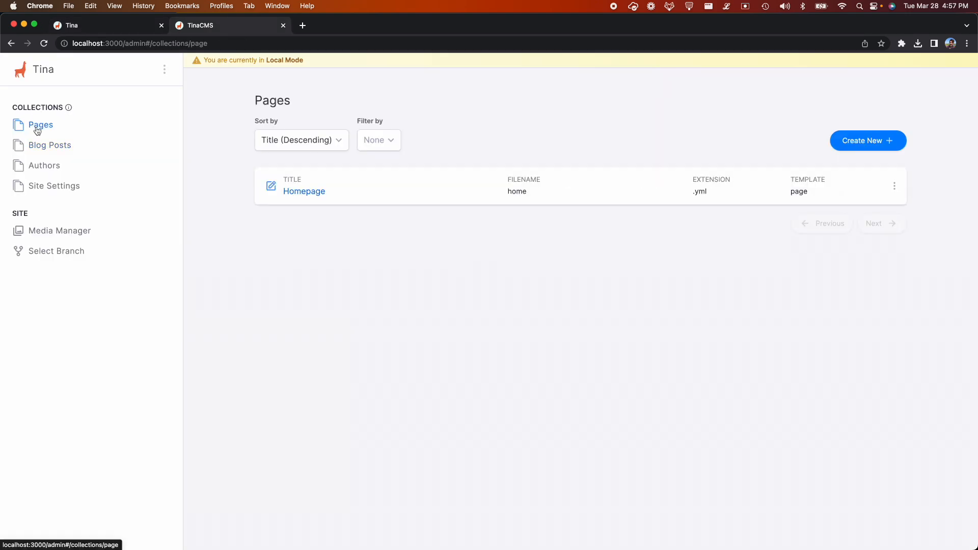
{"action": "left_click", "coordinate": [303, 191]}
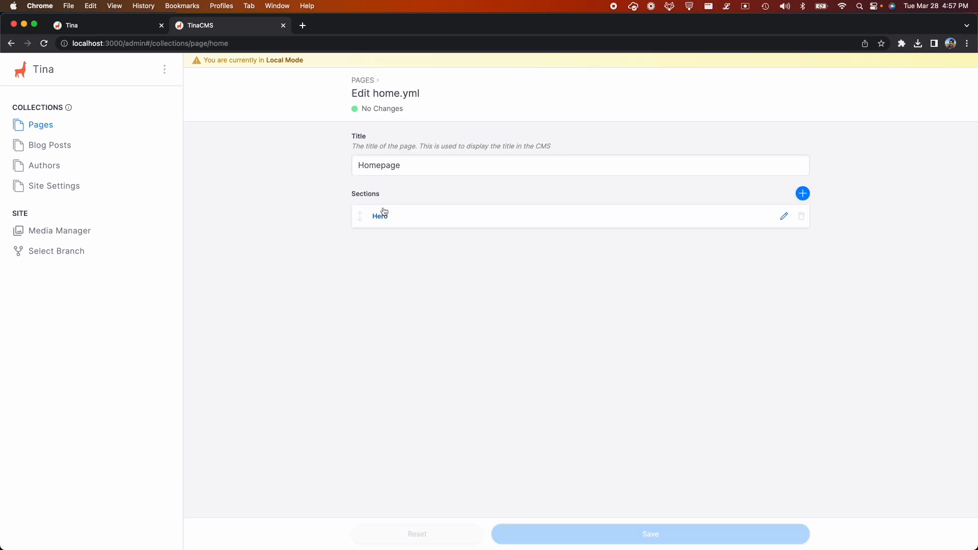
{"action": "left_click", "coordinate": [380, 216]}
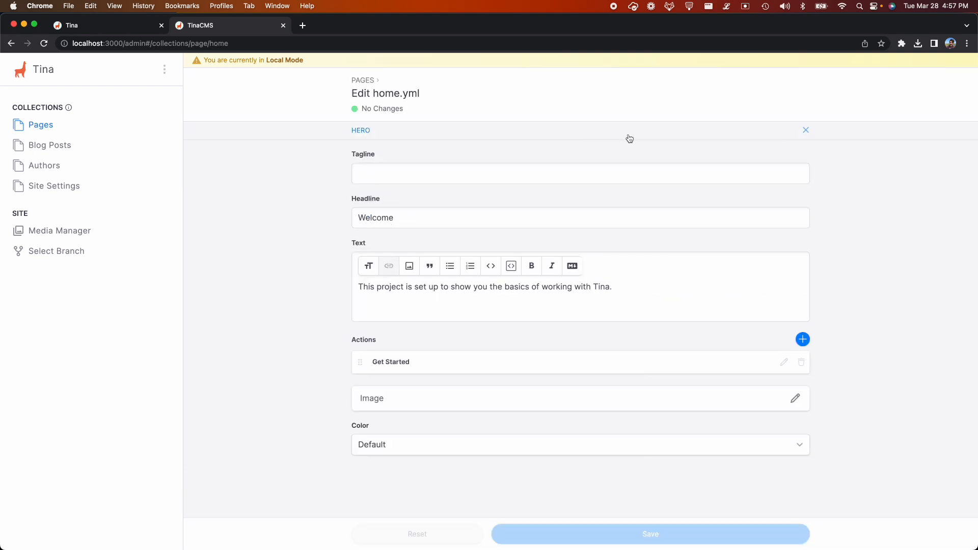
{"action": "left_click", "coordinate": [805, 130]}
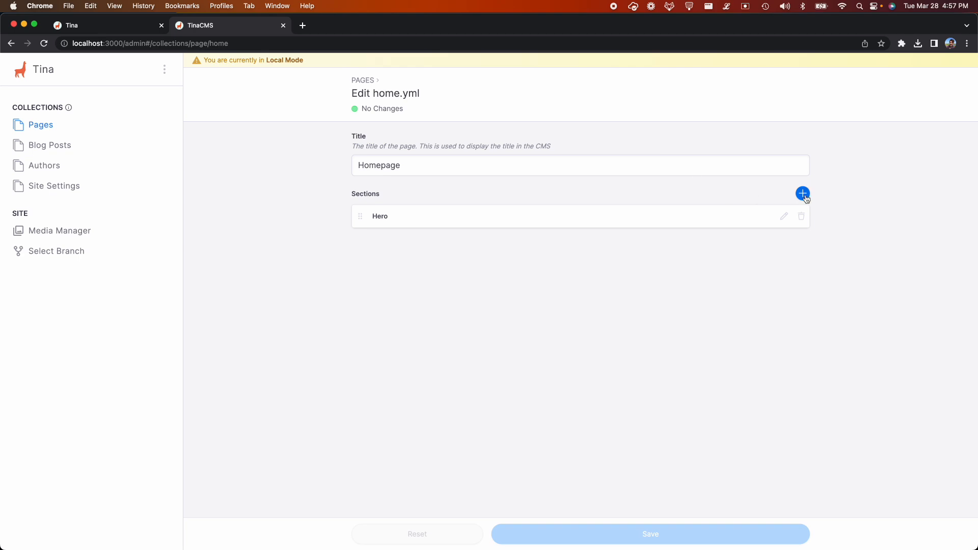
Add a Testimonial section, move it below Hero, and save the homepage.
{"action": "left_click", "coordinate": [802, 194]}
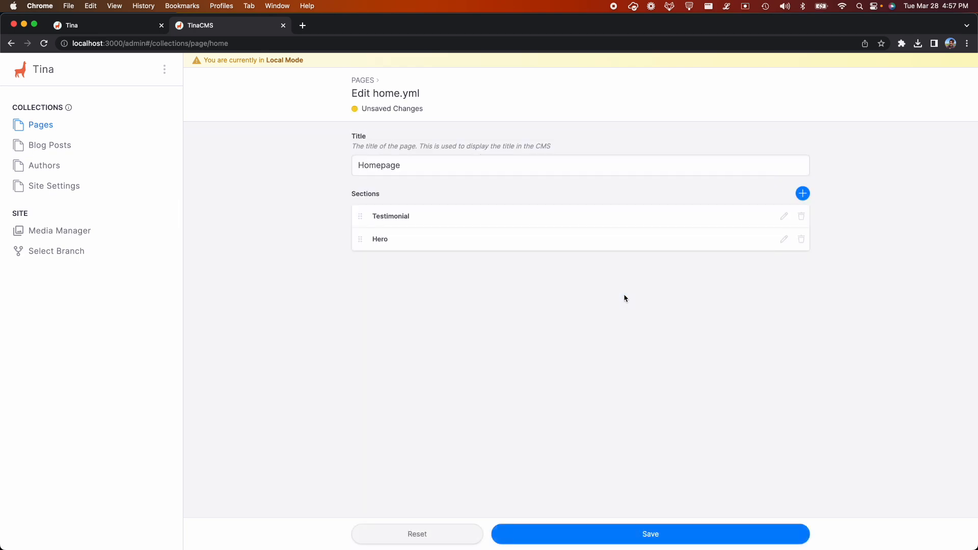
{"action": "mouse_move", "coordinate": [514, 238]}
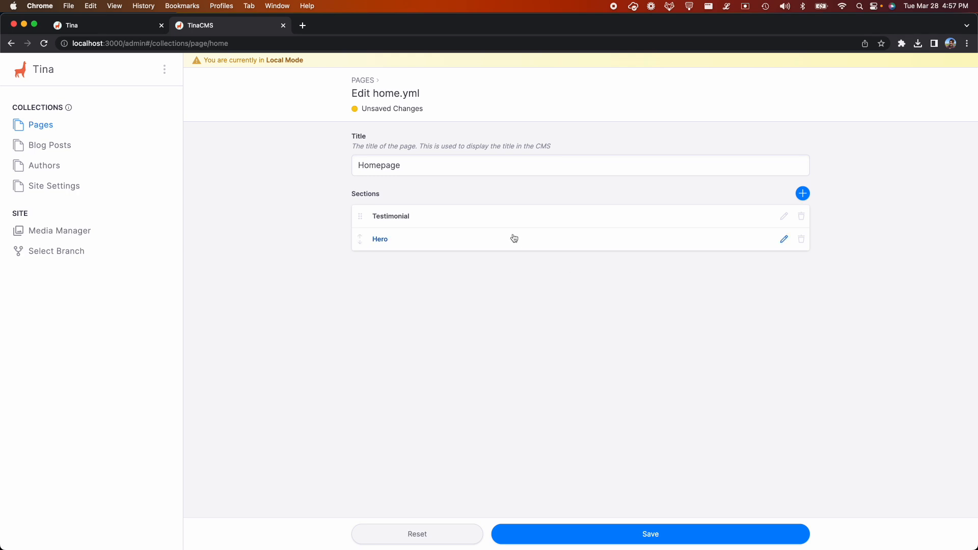
{"action": "left_click", "coordinate": [783, 216]}
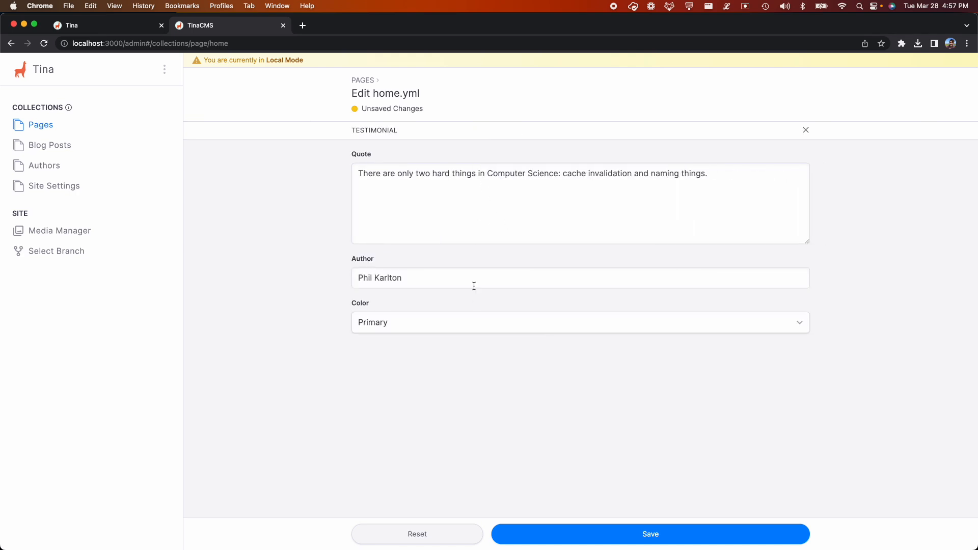
{"action": "left_click", "coordinate": [806, 130]}
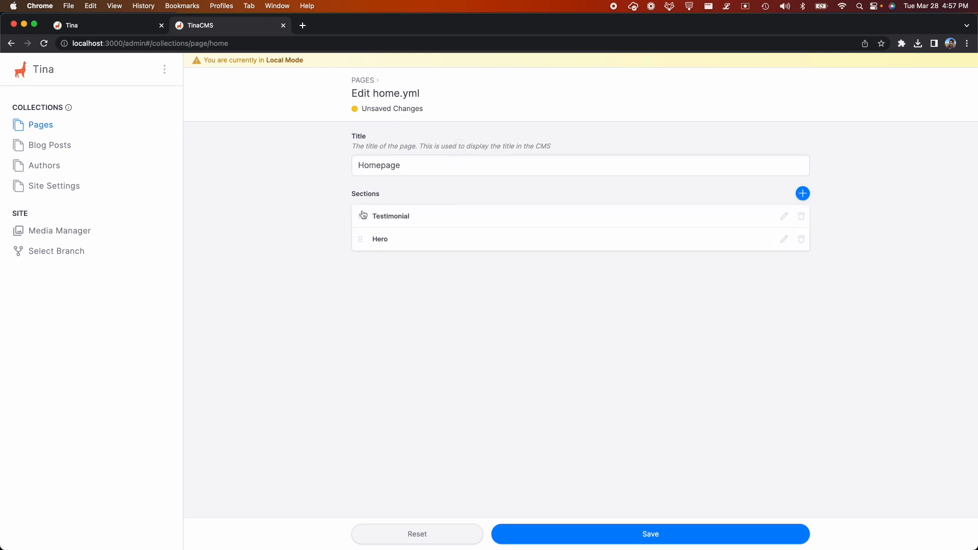
{"action": "left_click_drag", "start_coordinate": [360, 216], "coordinate": [360, 244]}
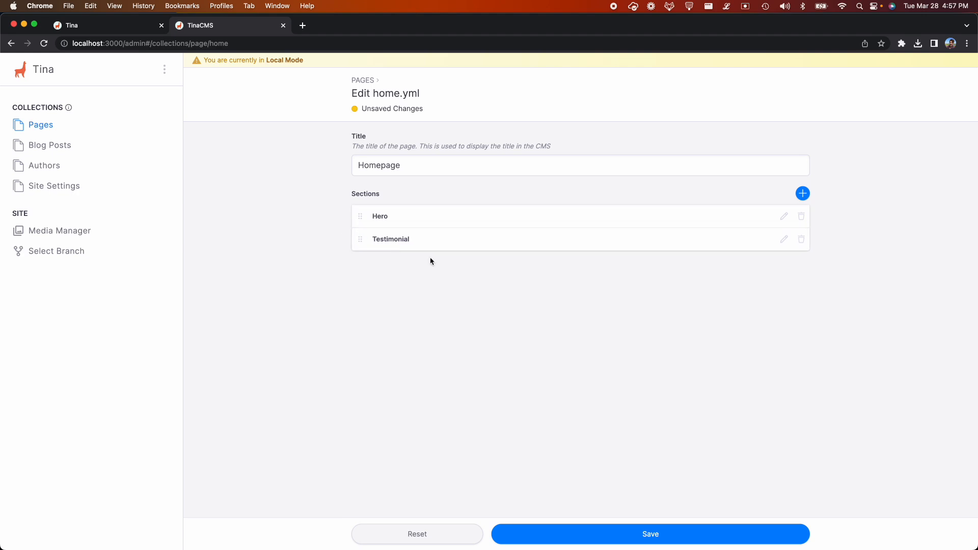
{"action": "mouse_move", "coordinate": [549, 429]}
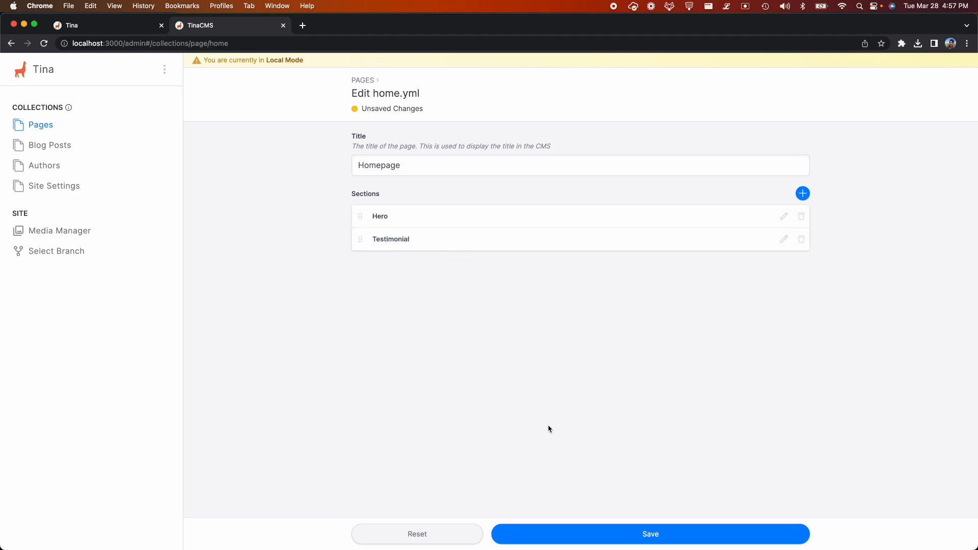
{"action": "left_click", "coordinate": [651, 534]}
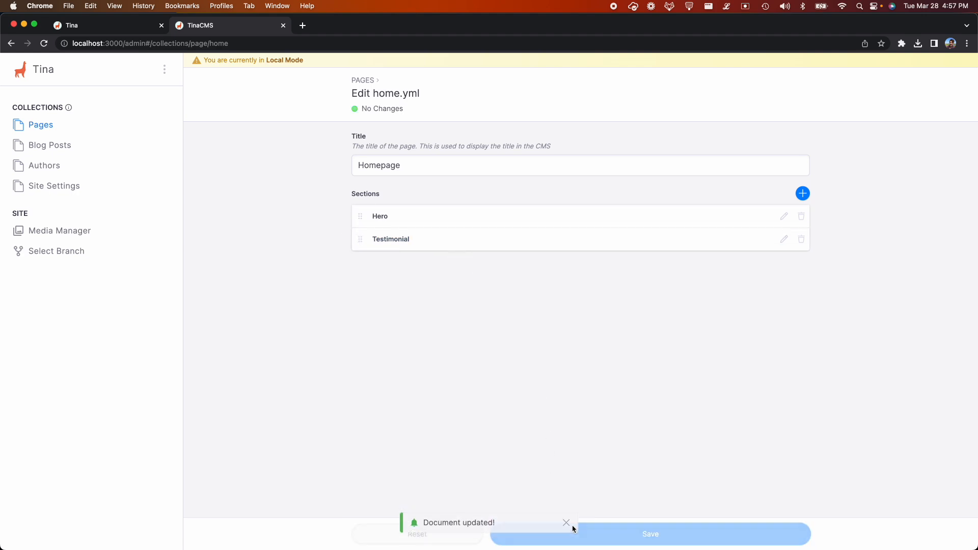
{"action": "left_click", "coordinate": [72, 24]}
{"action": "type", "text": "home"}
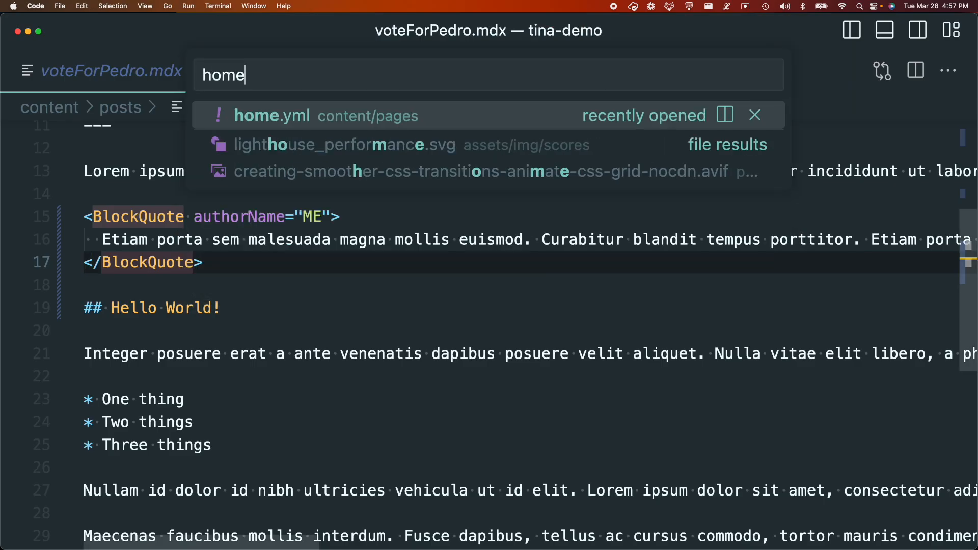
Open home.yml via quick-open and inspect the new testimonial block's color value.
{"action": "left_click", "coordinate": [271, 115]}
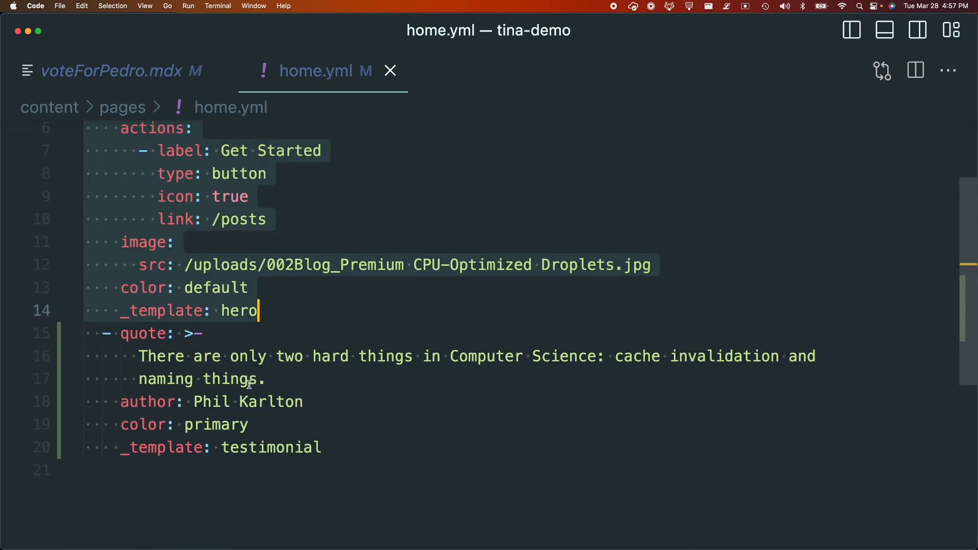
{"action": "double_click", "coordinate": [215, 425]}
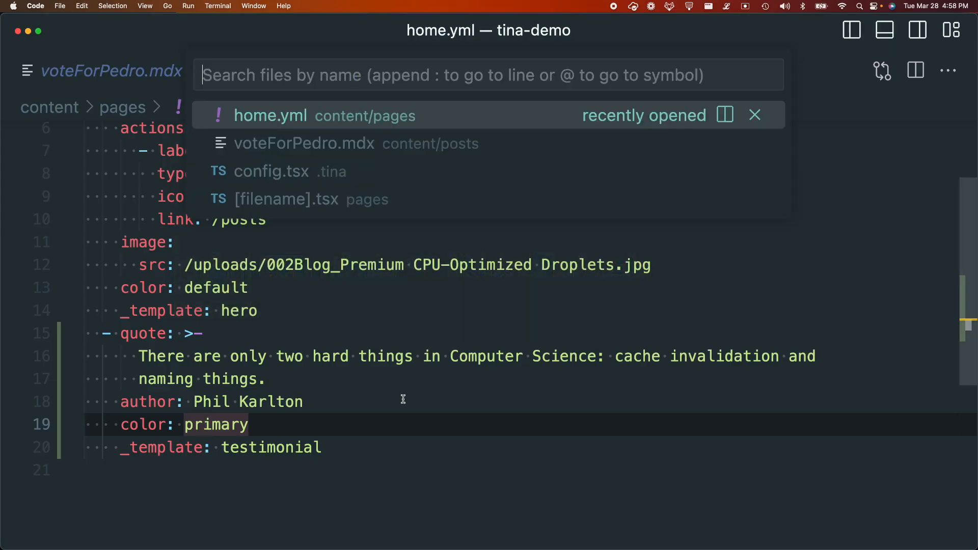
Open config.tsx from the quick open list in Visual Studio Code.
{"action": "left_click", "coordinate": [271, 171]}
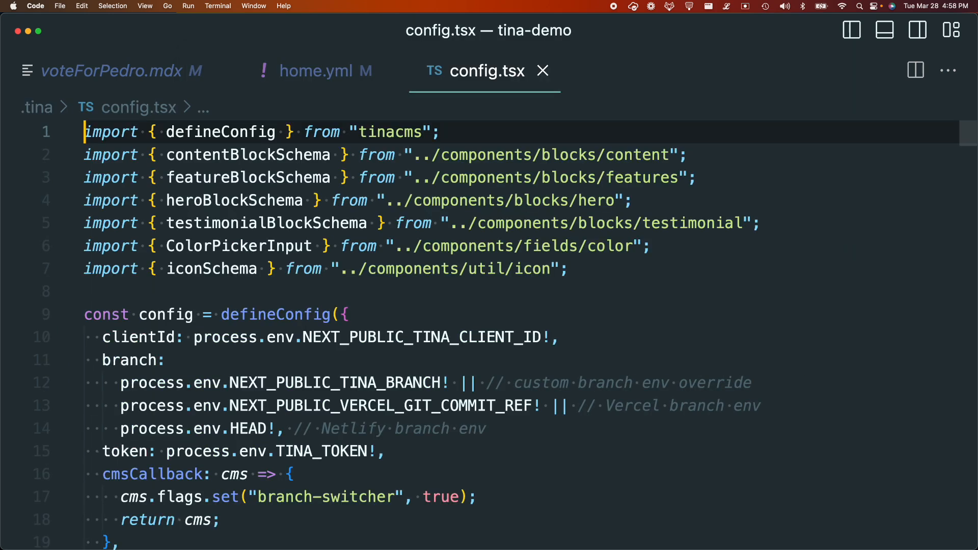
{"action": "type", "text": "rout"}
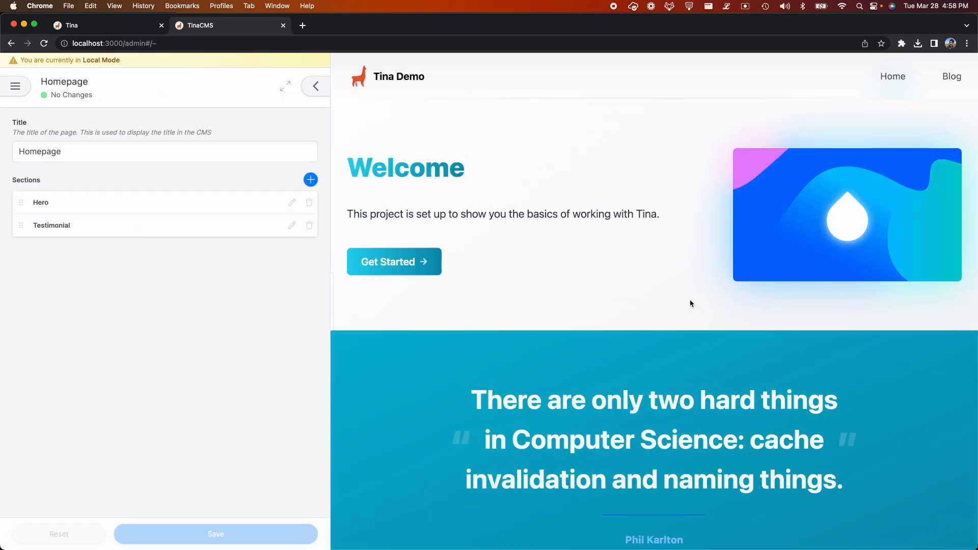
{"action": "mouse_move", "coordinate": [113, 285]}
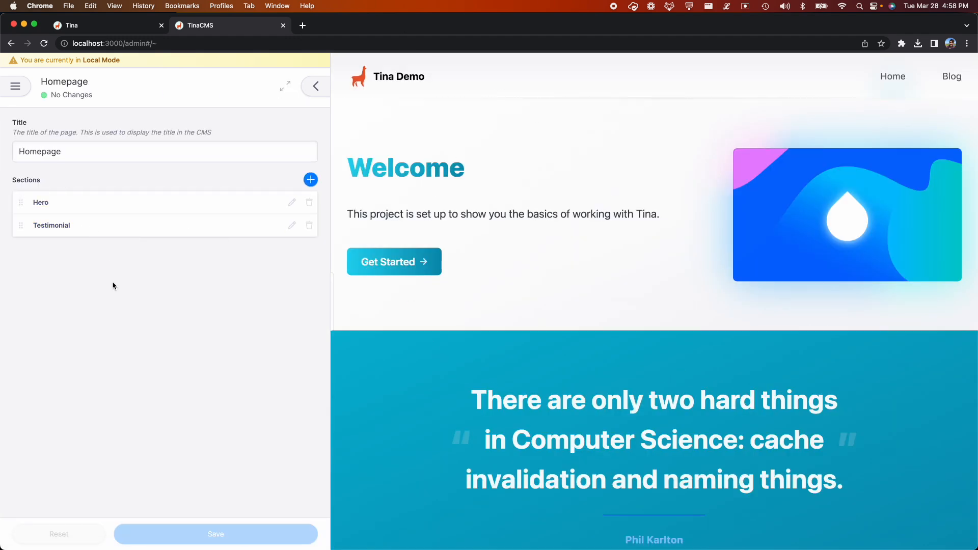
Edit the Hero section's Headline field to read 'Welcome to our site!'.
{"action": "left_click", "coordinate": [41, 202]}
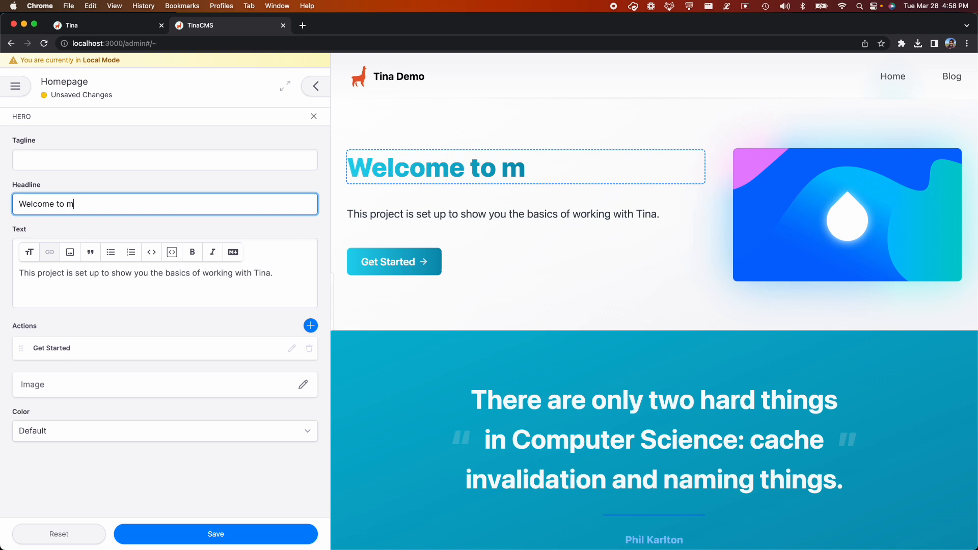
{"action": "type", "text": "our site!"}
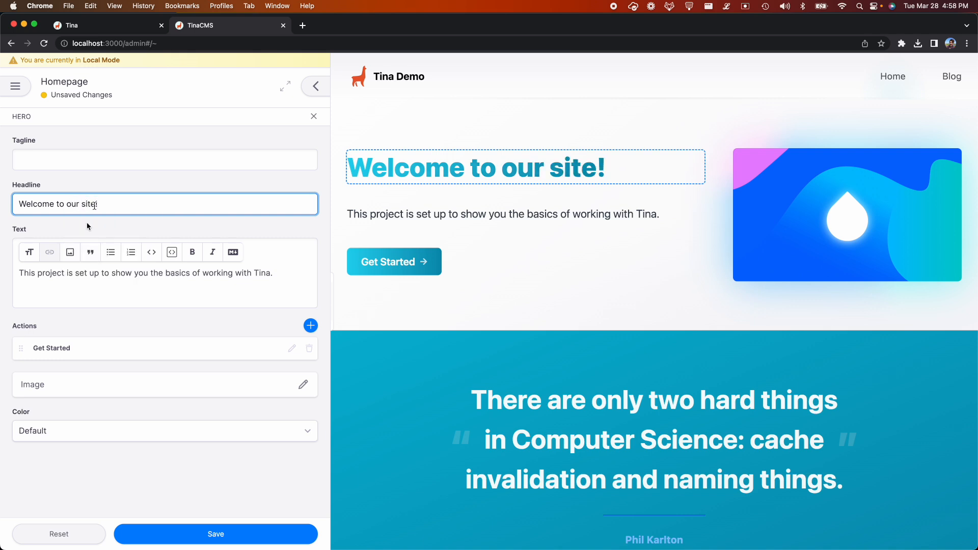
{"action": "left_click", "coordinate": [302, 385]}
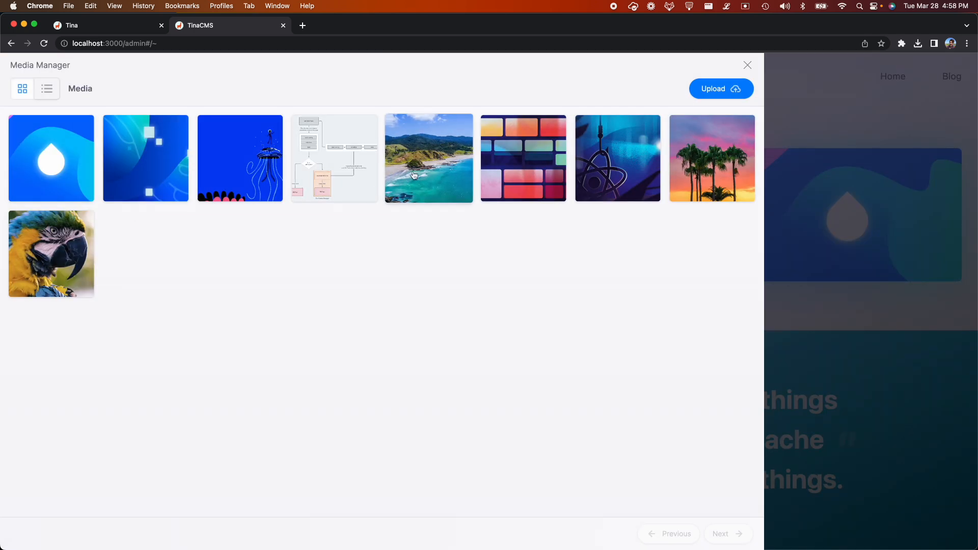
Insert a-coast.jpg as the hero image from Media Manager and save the homepage.
{"action": "left_click", "coordinate": [429, 158]}
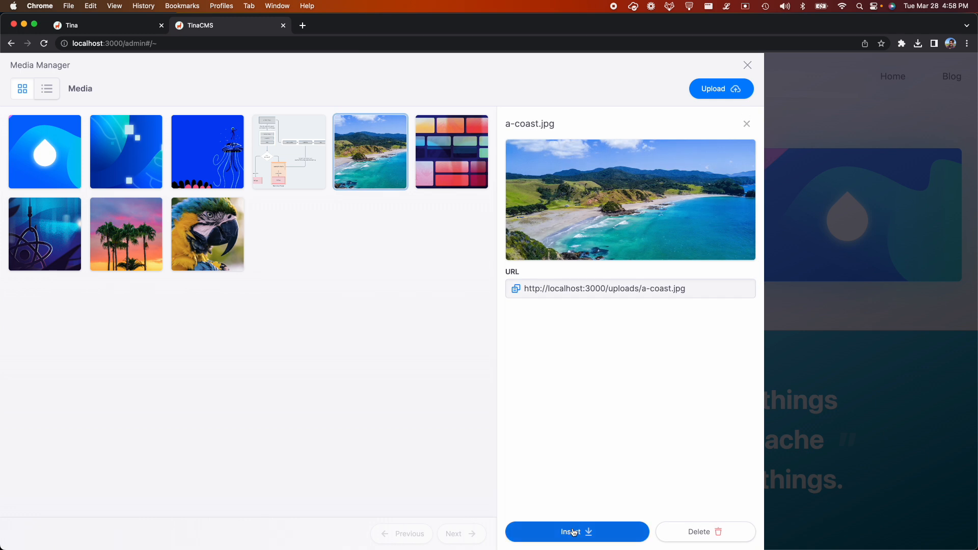
{"action": "left_click", "coordinate": [575, 532]}
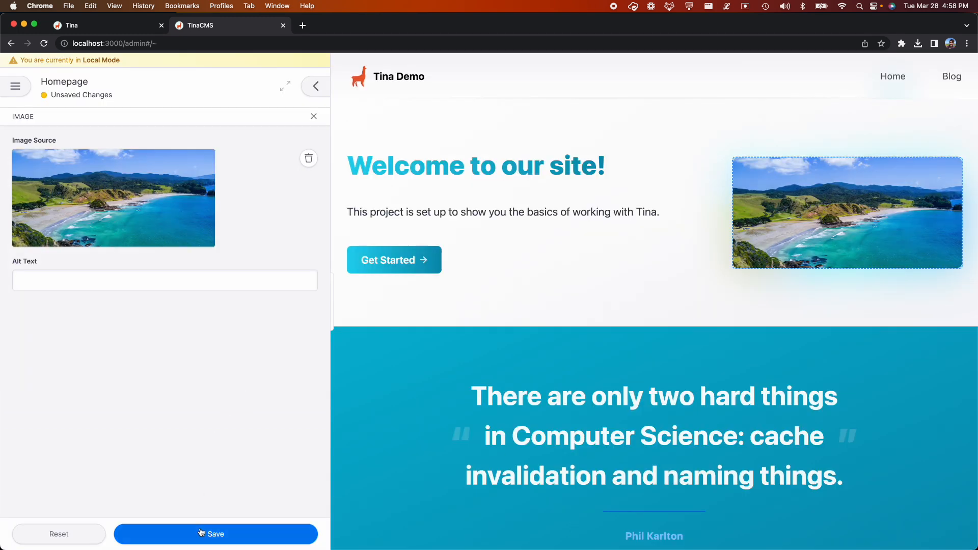
{"action": "left_click", "coordinate": [215, 534]}
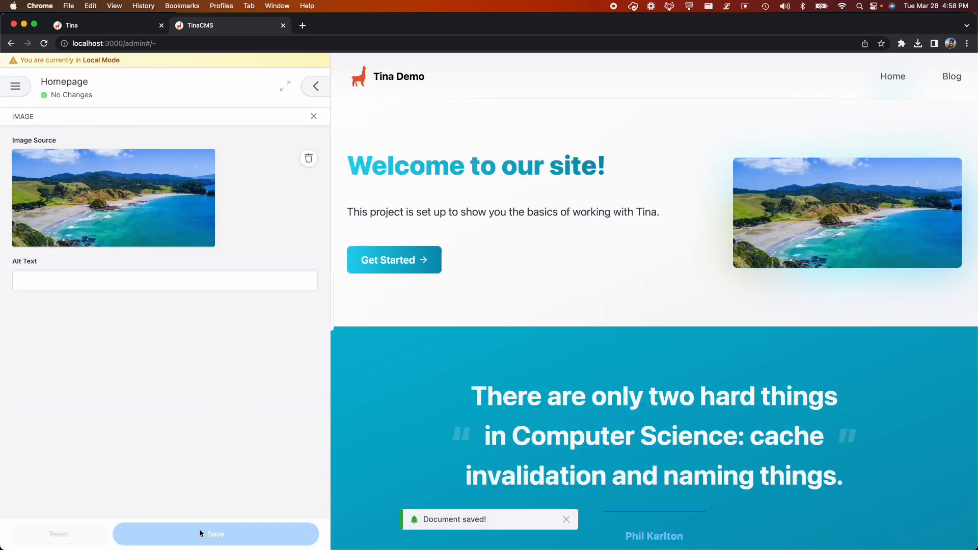